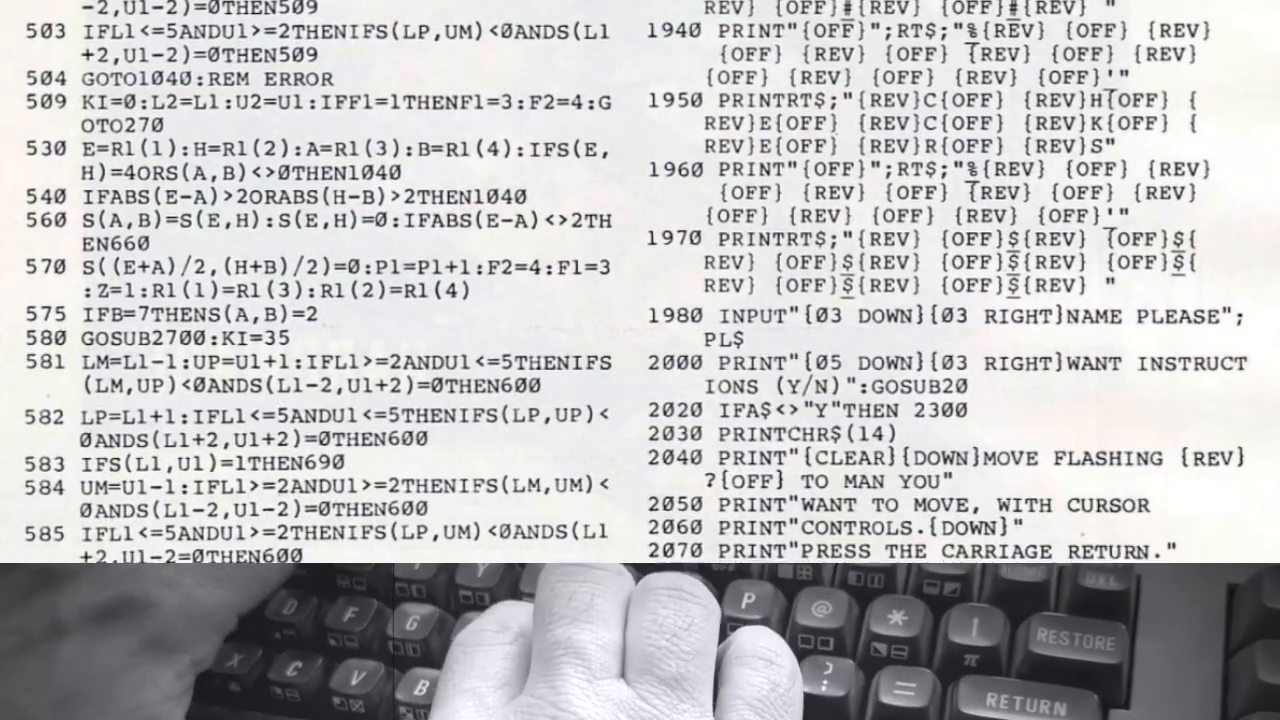
- Type Mystery Spell BASIC lines 100 through 170 at the C64 prompt
{"action": "scroll", "scroll_direction": "down", "scroll_amount": 3}
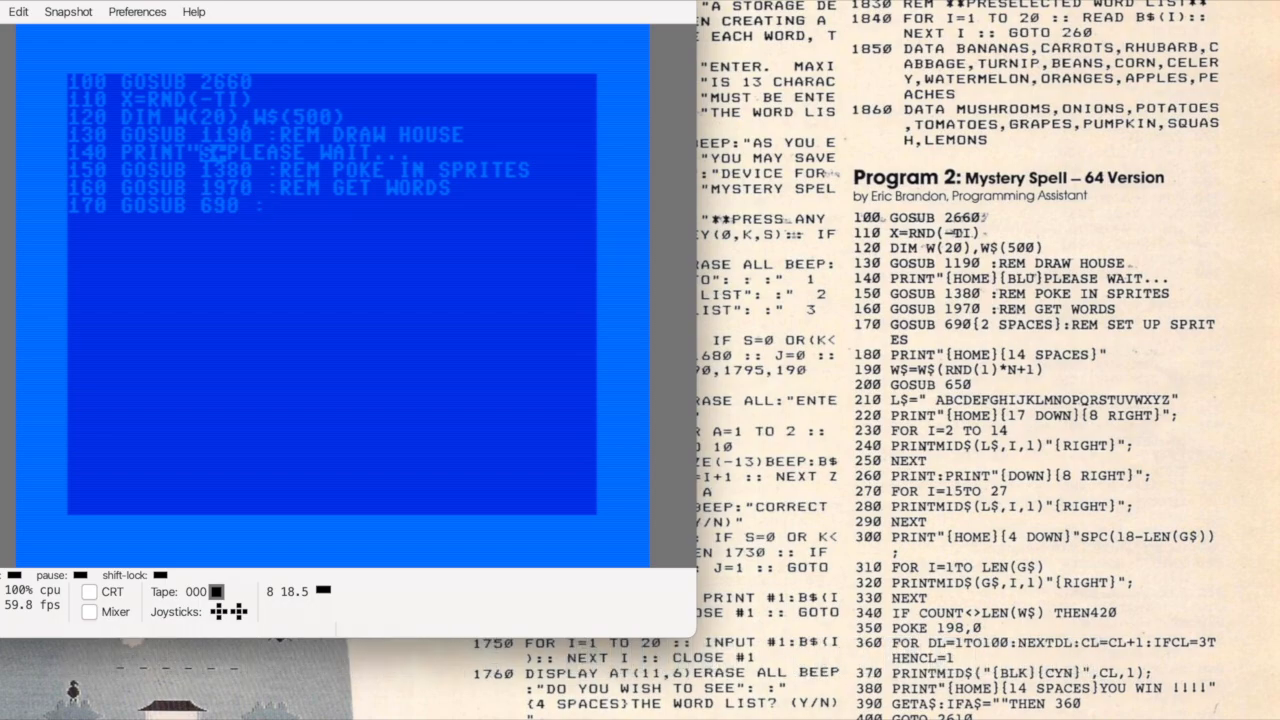
- Finish line 170 with REM SET UP SPRITES and enter lines 180–220, including L$
{"action": "type", "text": "REM SET UP SPRITE"}
{"action": "left_click", "coordinate": [332, 222]}
{"action": "type", "text": "180 PRINT\""}
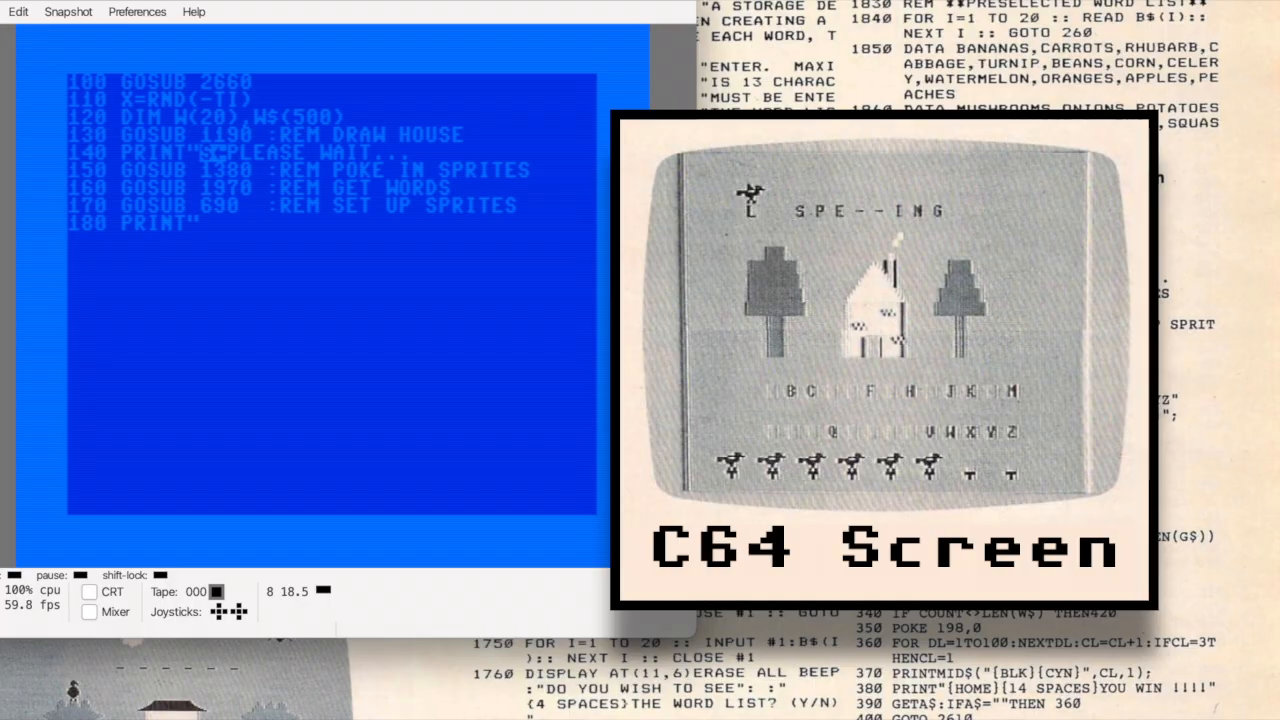
{"action": "type", "text": "S              \""}
{"action": "type", "text": "190"}
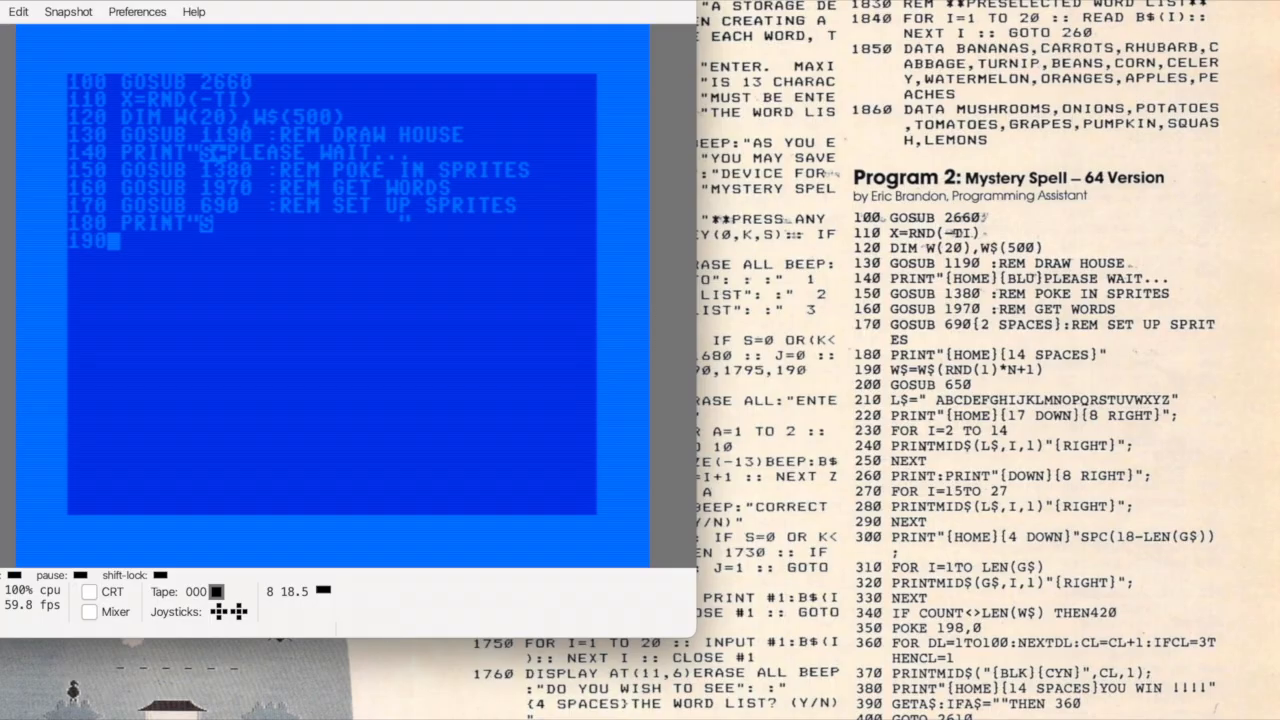
{"action": "type", "text": "W$=W$(RND(1)*N+1"}
{"action": "left_click", "coordinate": [98, 259]}
{"action": "type", "text": "20"}
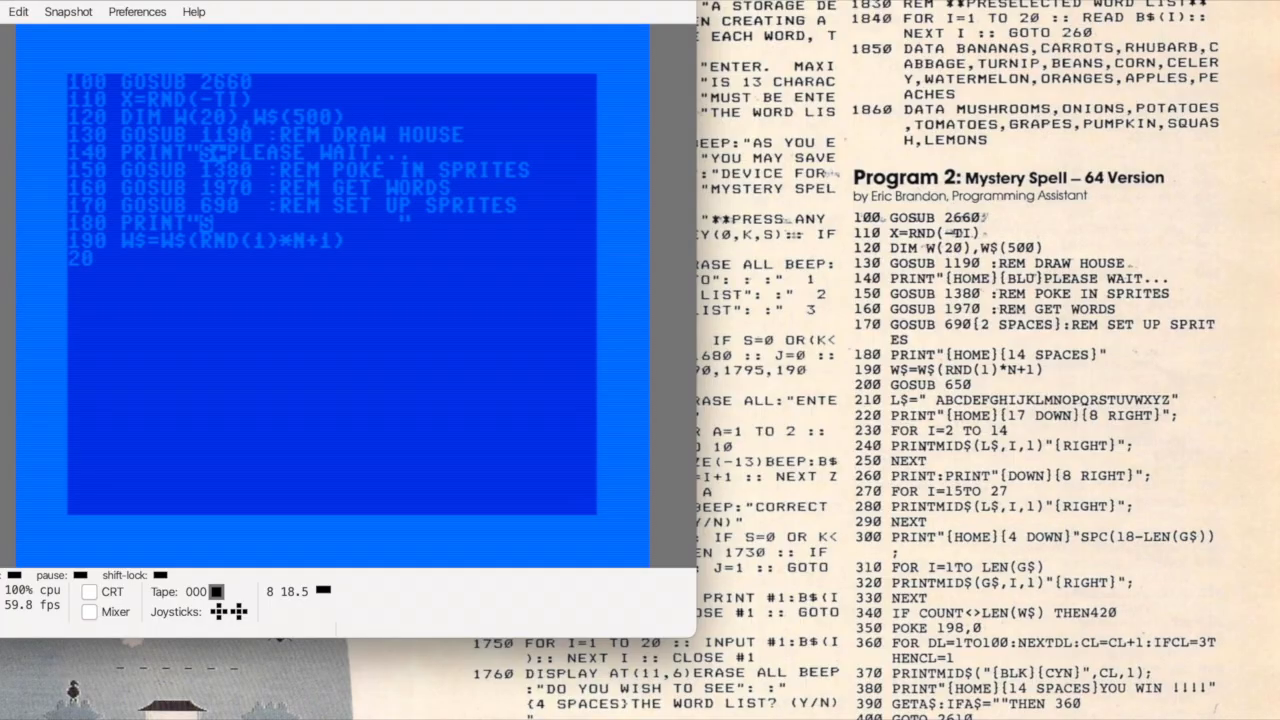
{"action": "type", "text": "GOSUB 650"}
{"action": "type", "text": "210 L$=\" ABCDEFGHIJKLMNOPQRSTUVWXYZ"}
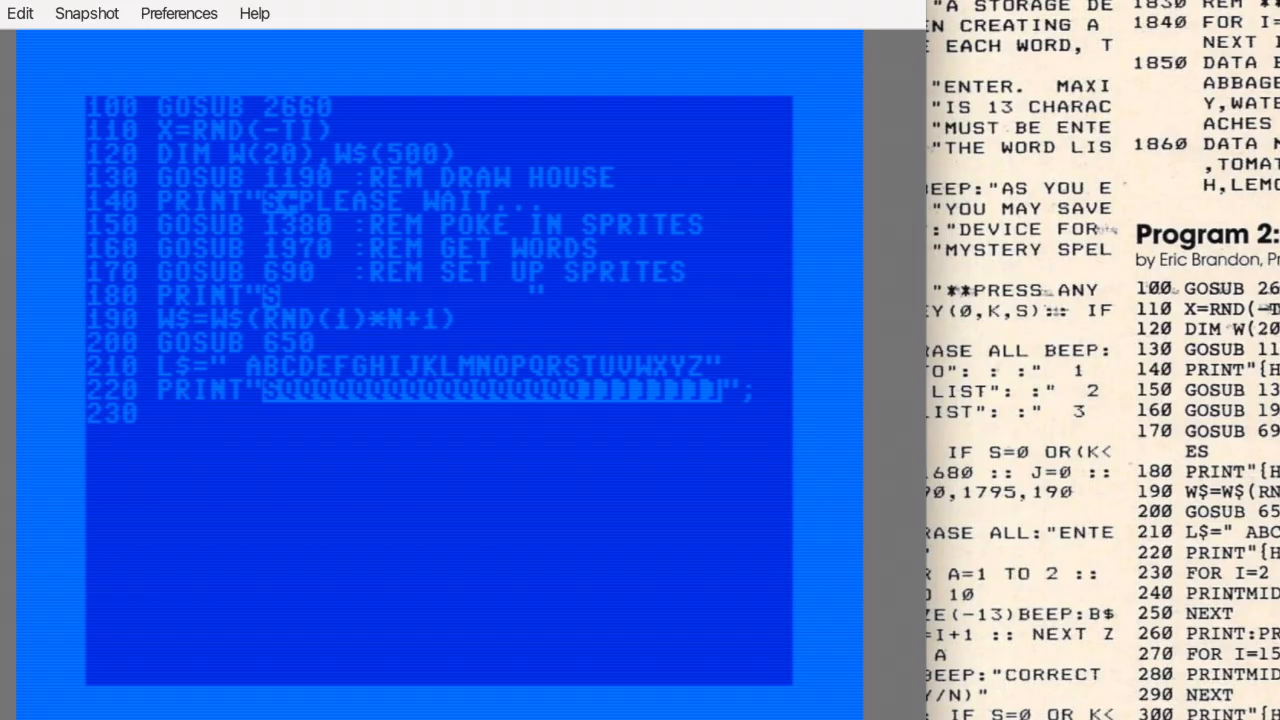
- Enter the FOR I=2 TO 14 letter-printing loop, lines 230–250, and begin line 260 PRINT:
{"action": "type", "text": "FOR I="}
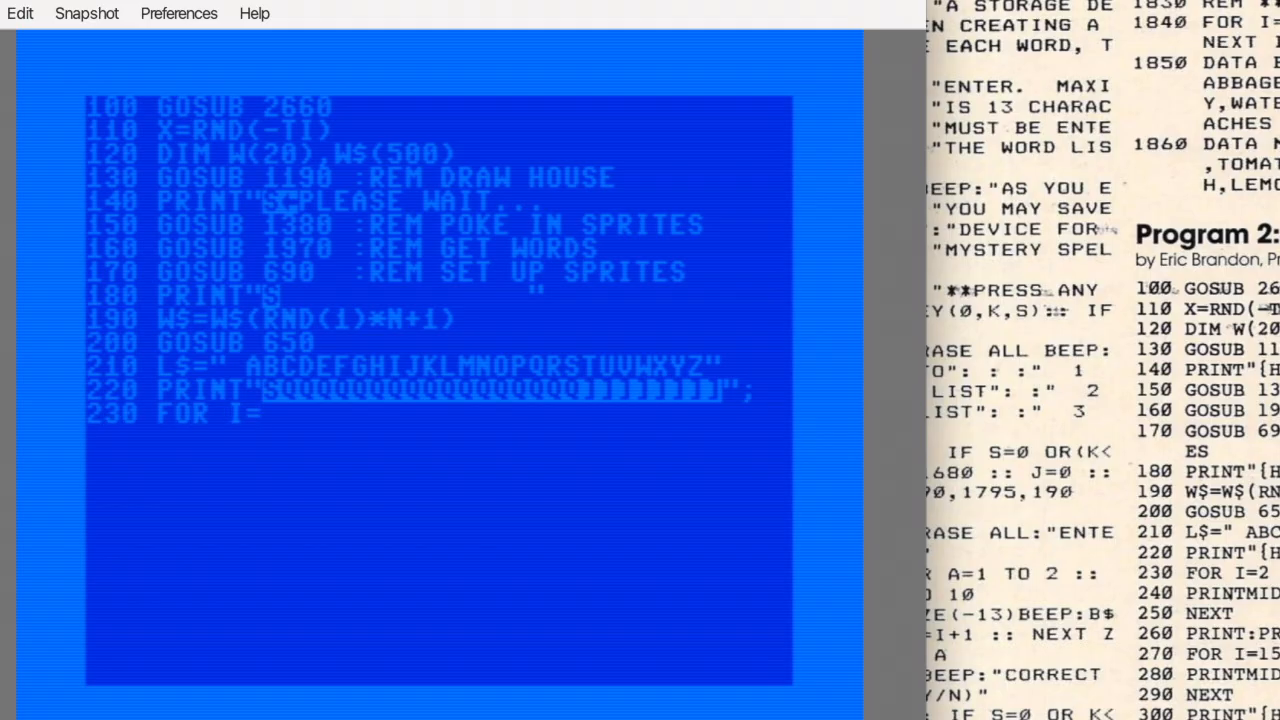
{"action": "type", "text": "2 TO 14"}
{"action": "type", "text": "240"}
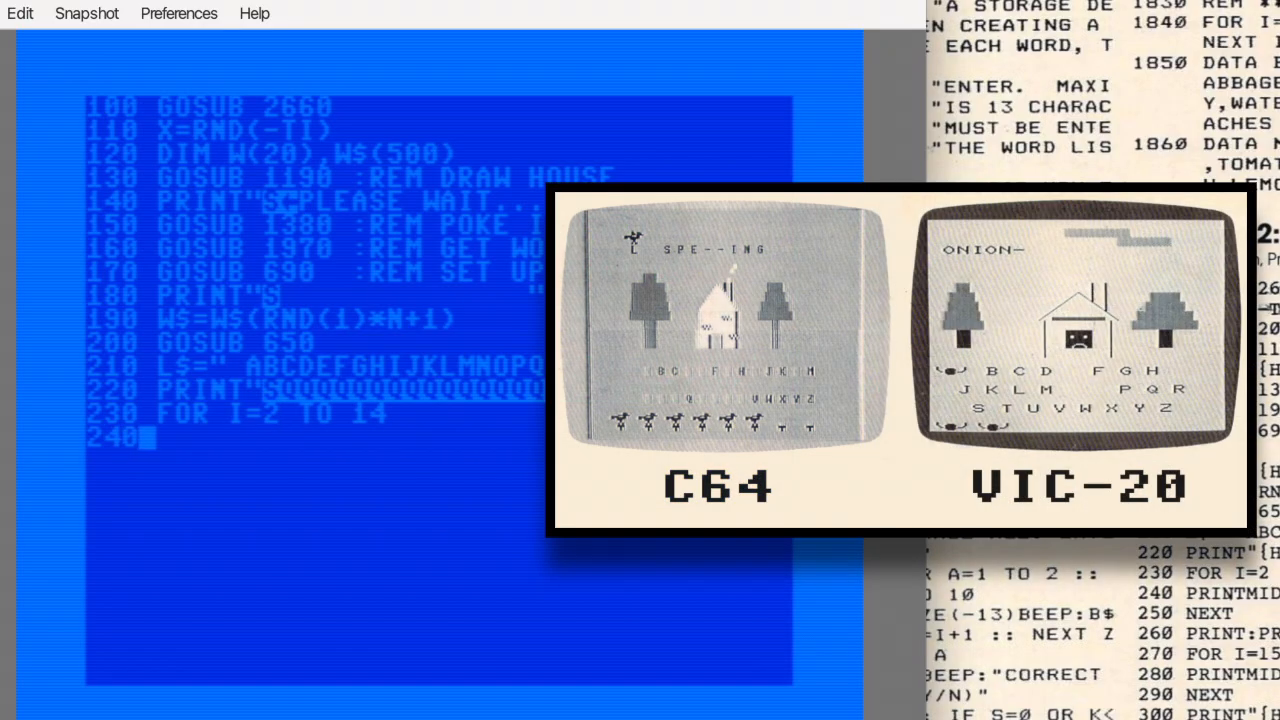
{"action": "type", "text": "PRINTMID$(L$"}
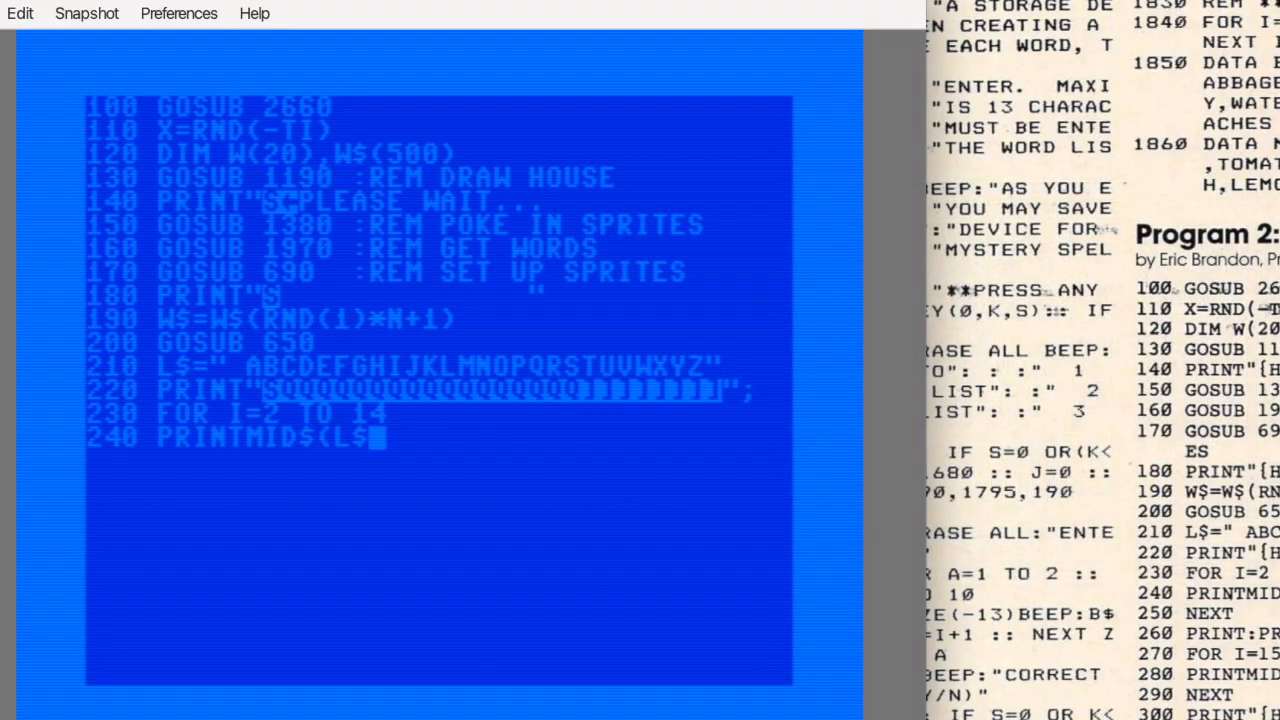
{"action": "type", "text": ",I,1)"}
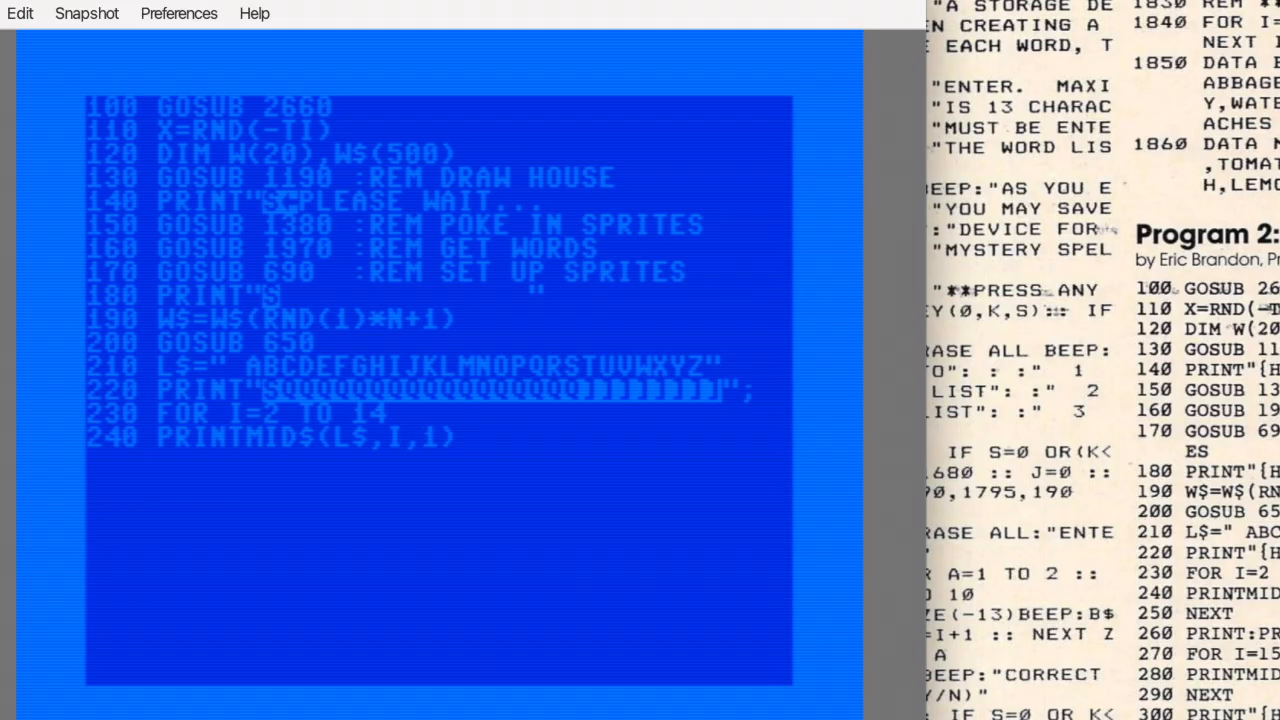
{"action": "type", "text": "\""}
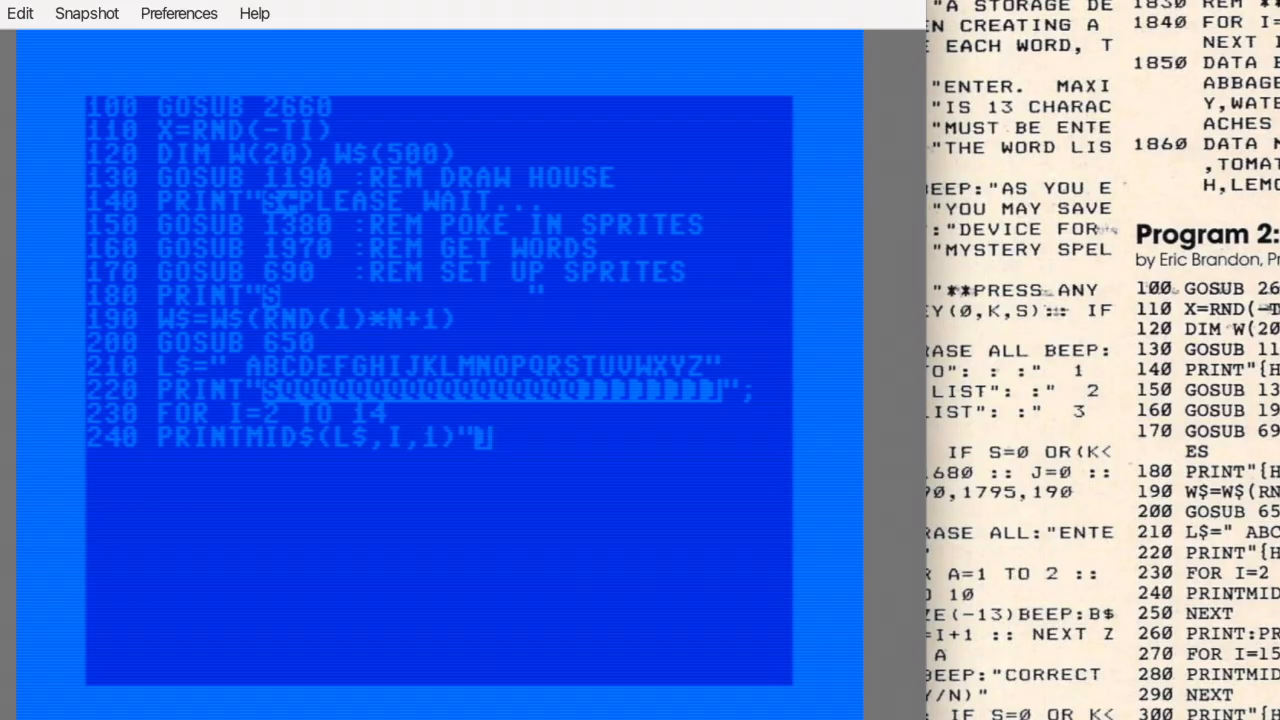
{"action": "type", "text": "\";"}
{"action": "left_click", "coordinate": [437, 461]}
{"action": "type", "text": "250 NEXT"}
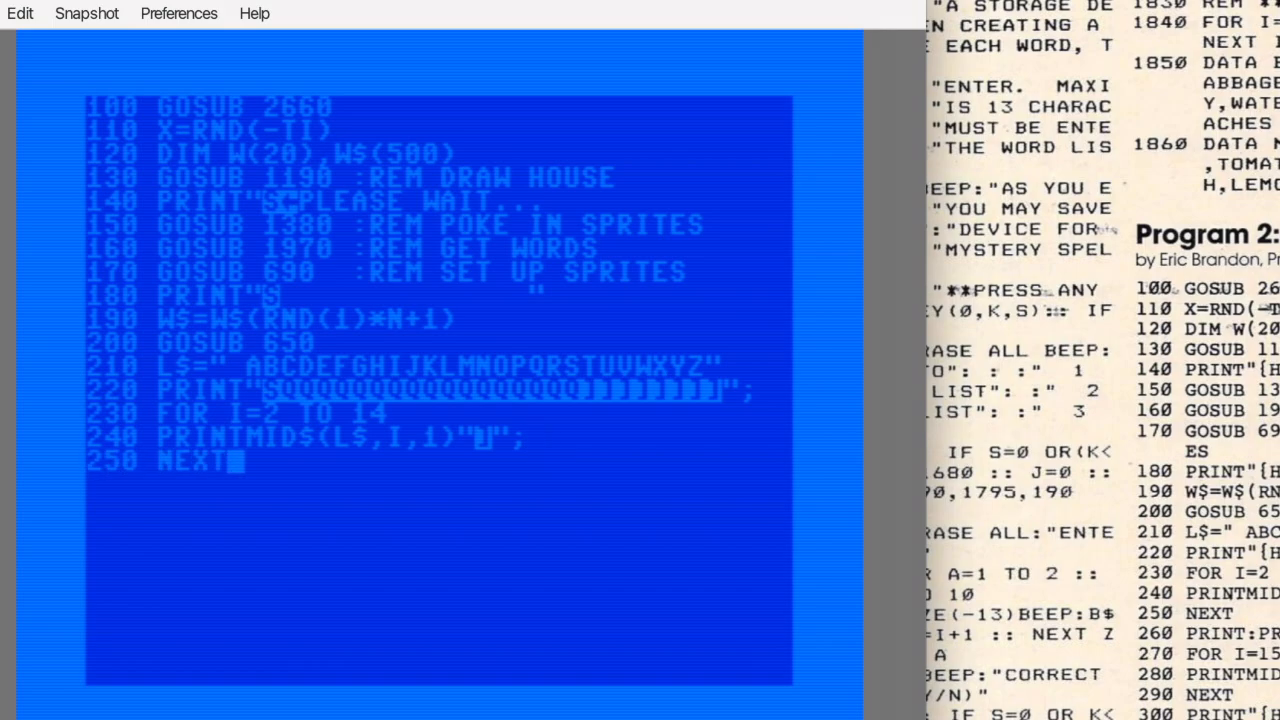
{"action": "key", "text": "Return"}
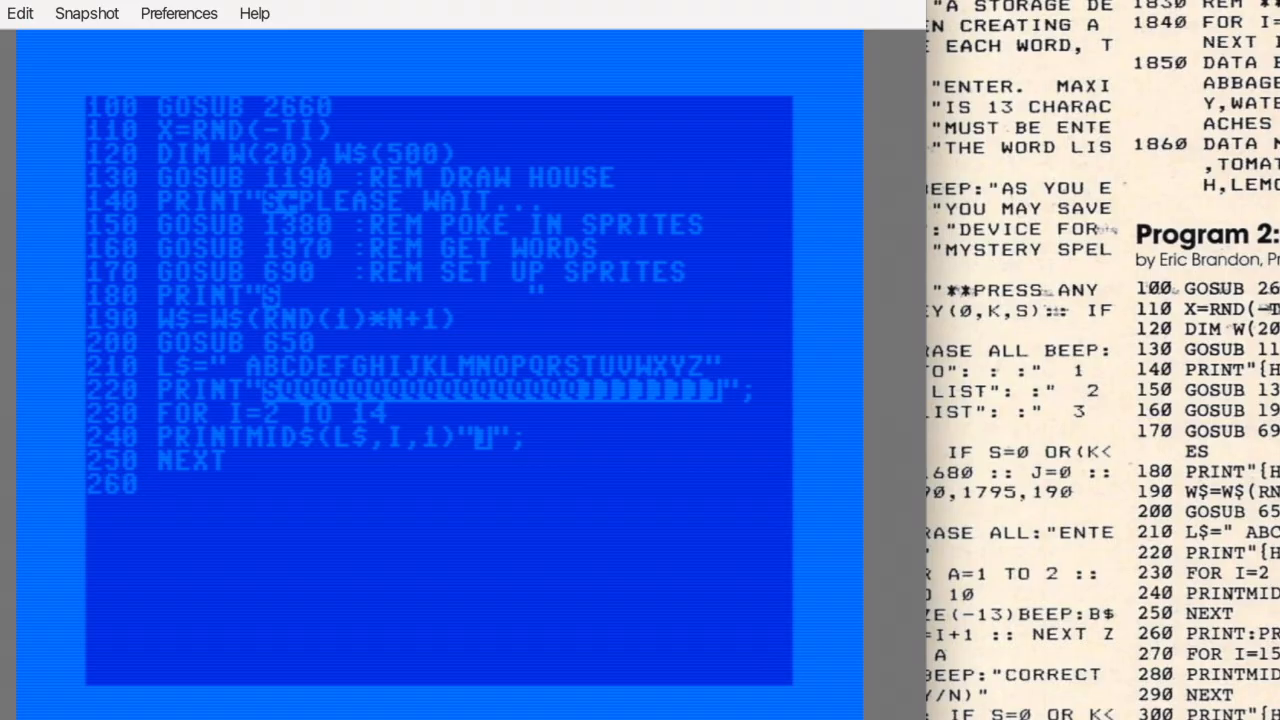
{"action": "type", "text": "PRINT:"}
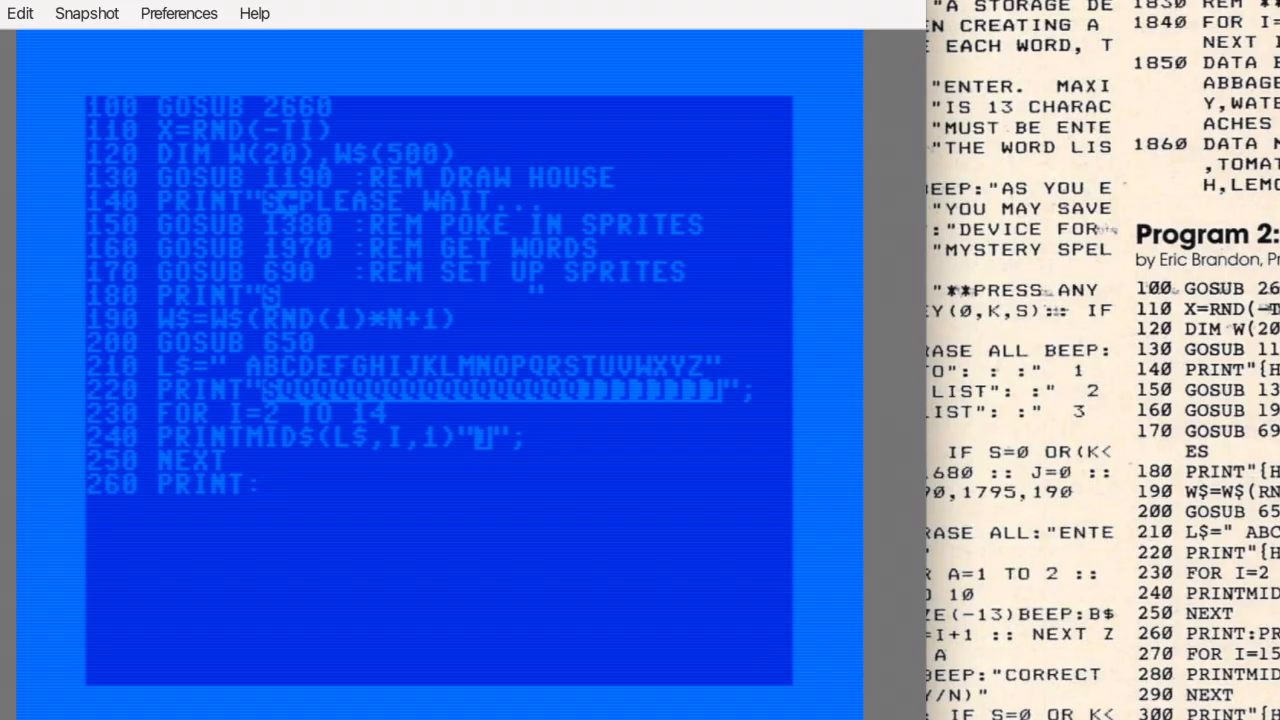
{"action": "type", "text": ":PRINT\""}
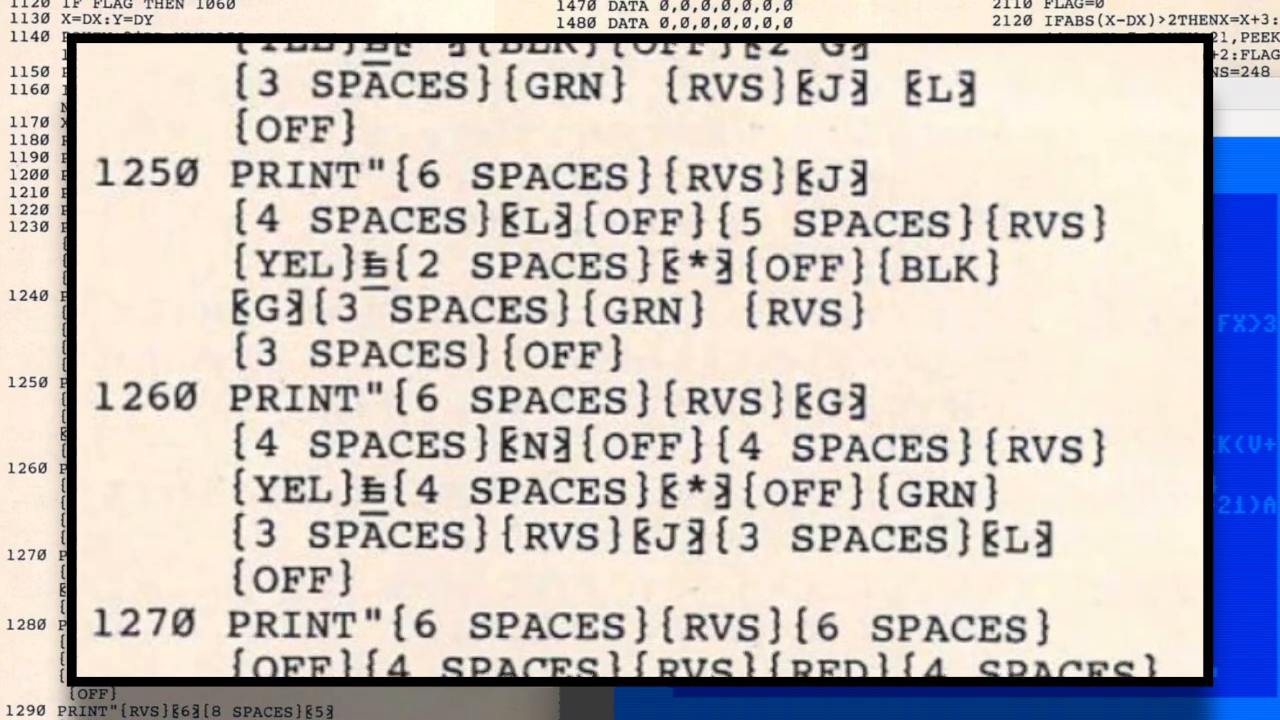
- Enter house-drawing PRINT lines 1170–1310, then LIST them back
{"action": "scroll", "scroll_direction": "down", "scroll_amount": 3}
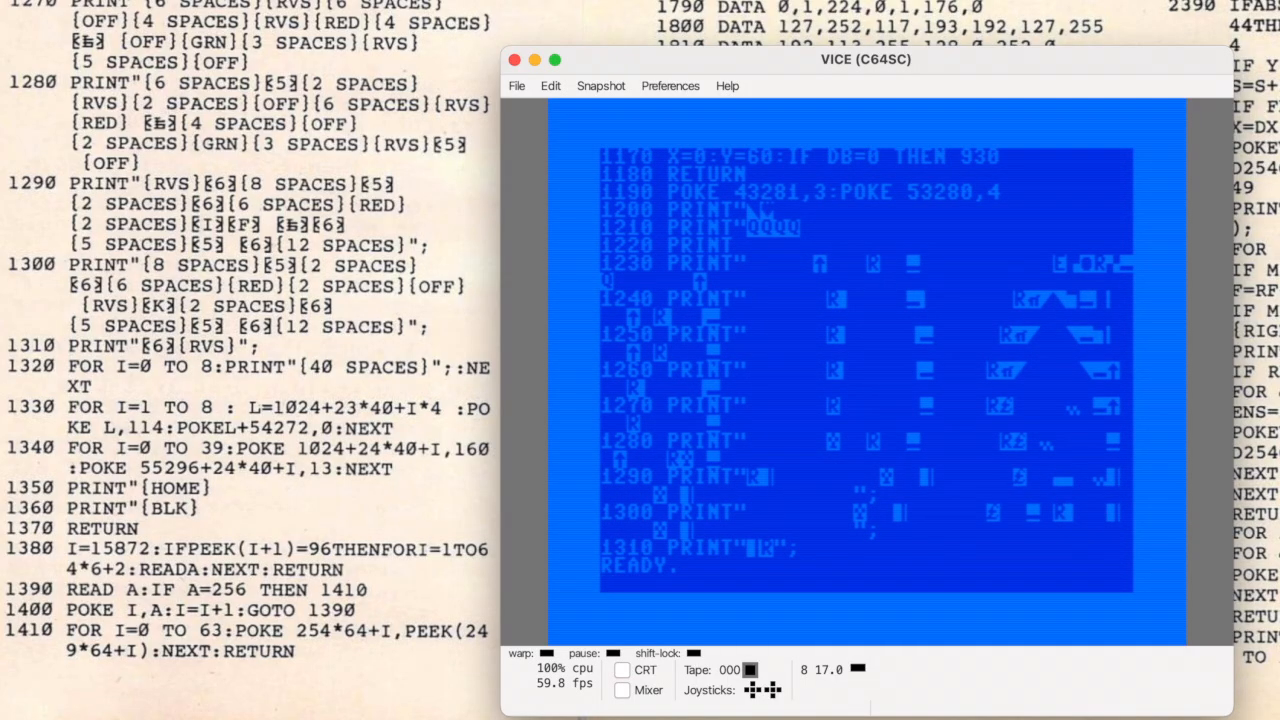
- Enter lines 1320–1500, covering the sprite-poking routine and first sprite DATA lines
{"action": "type", "text": "RU"}
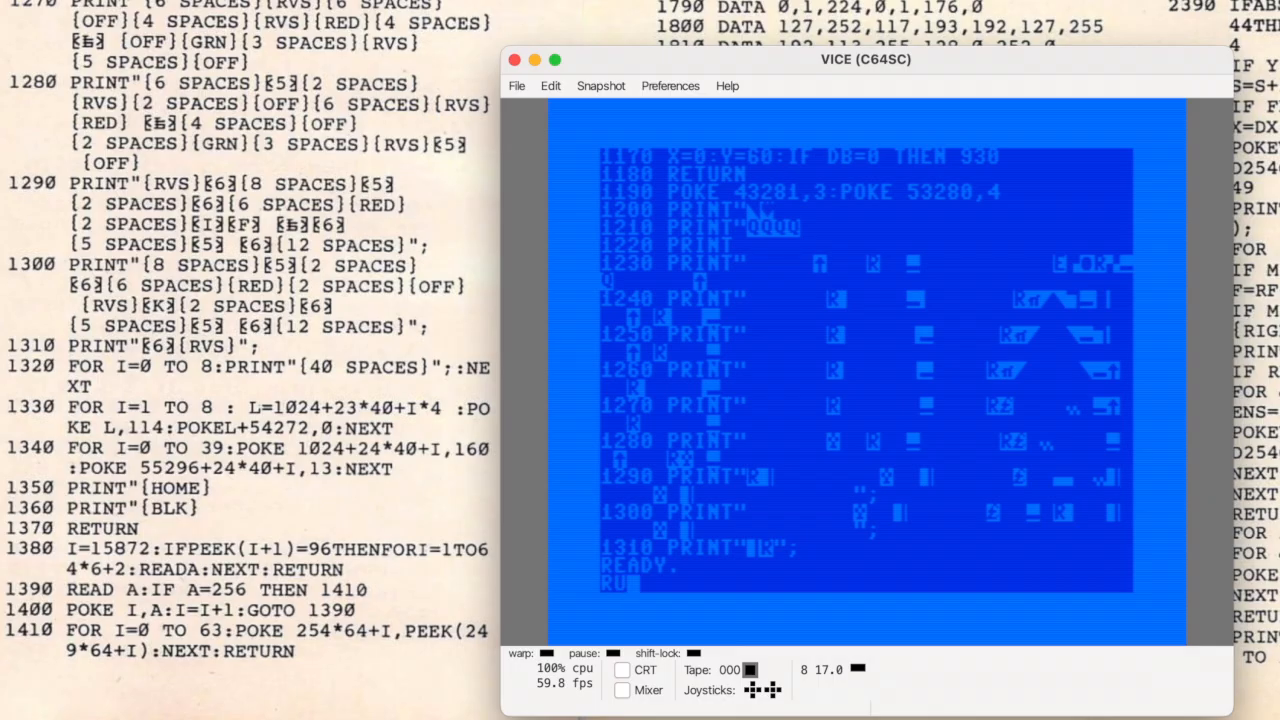
{"action": "key", "text": "Return"}
{"action": "type", "text": "1510"}
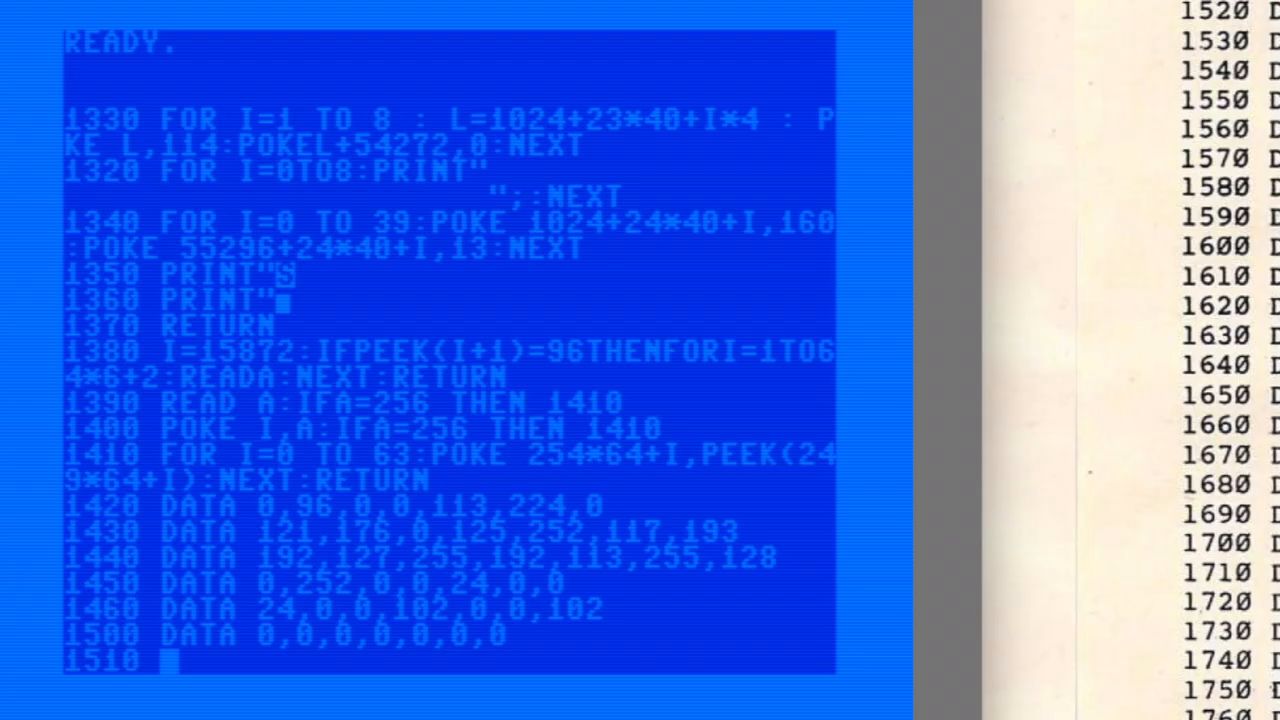
- Enter the numeric DATA lines from 1510 and word DATA lines 2780–2880
{"action": "type", "text": "DATA 0,0,0,"}
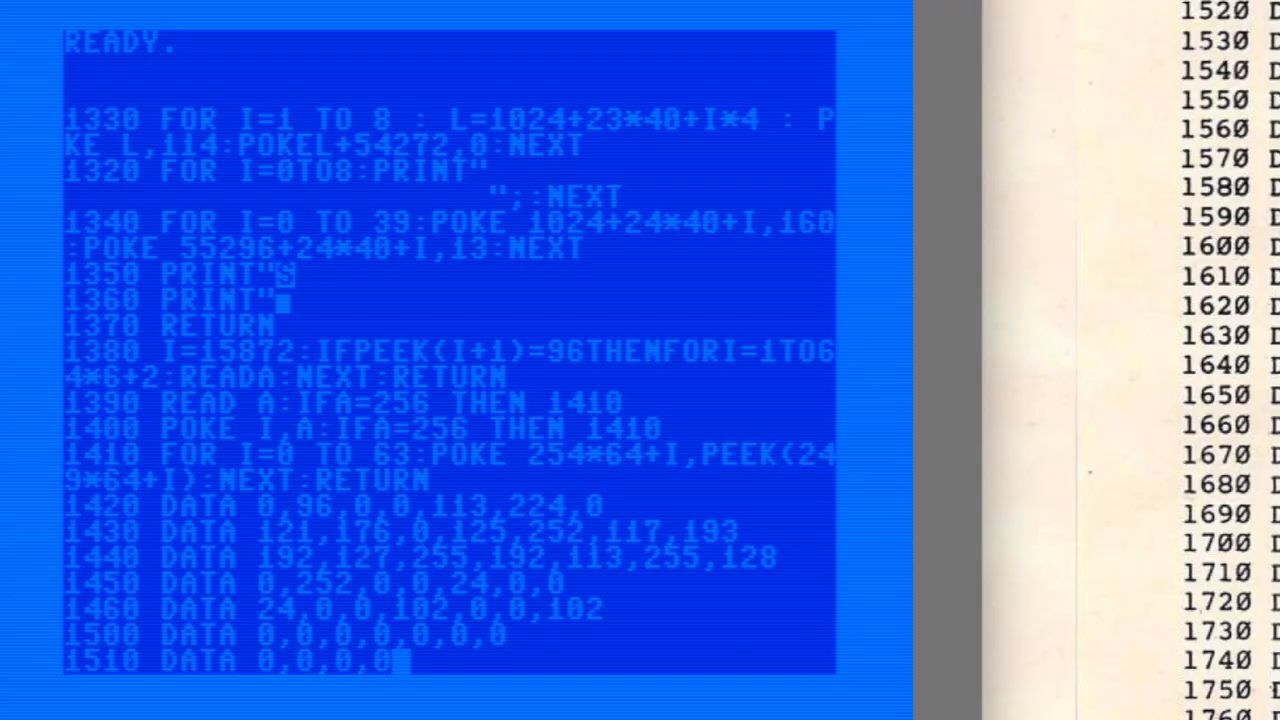
{"action": "type", "text": "0,1,22"}
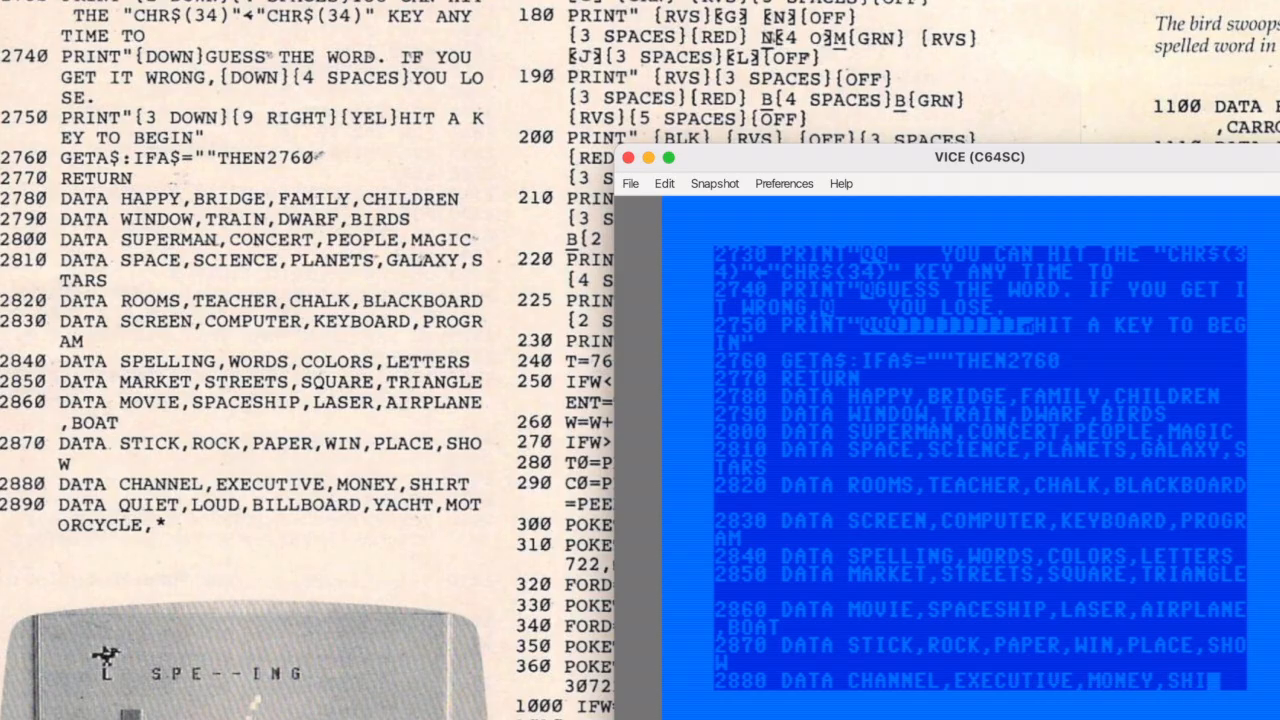
- Enter word DATA line 2890, SAVE to drive 8, and list the disk directory
{"action": "scroll", "scroll_direction": "down", "scroll_amount": 3}
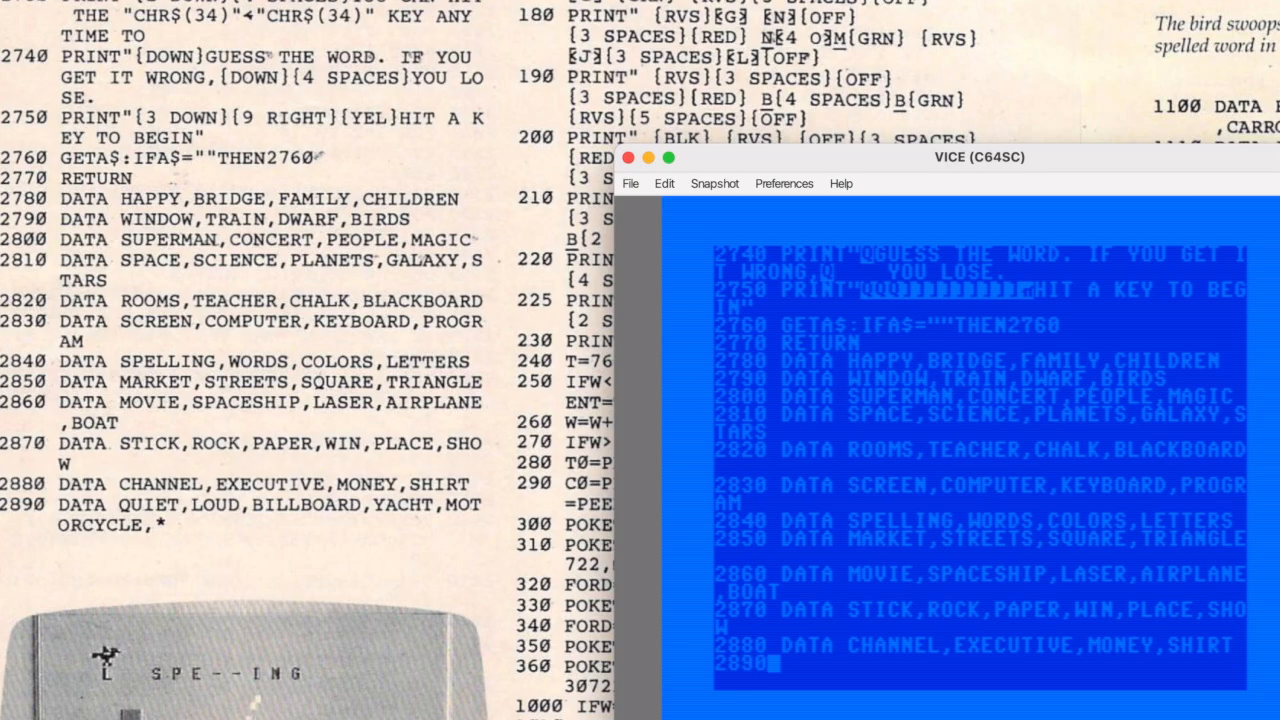
{"action": "type", "text": "DATA QUIET,LOUD,BILLBOAR"}
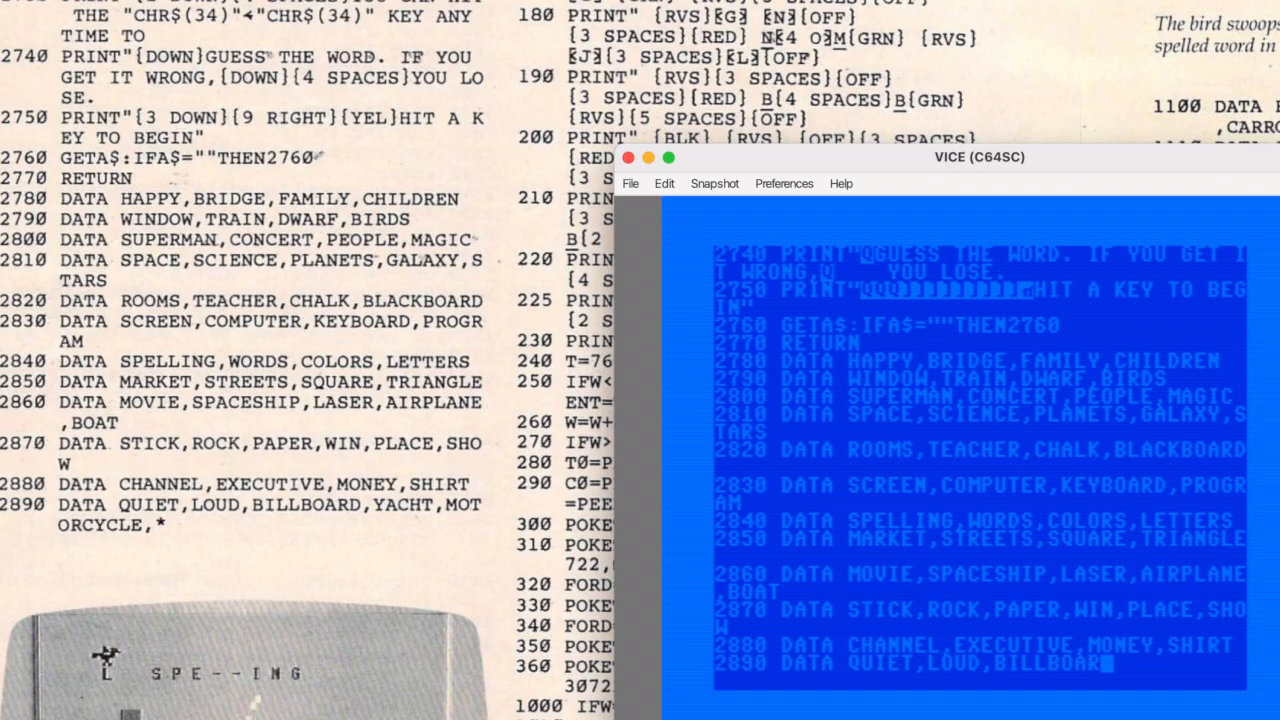
{"action": "type", "text": ",YACHT"}
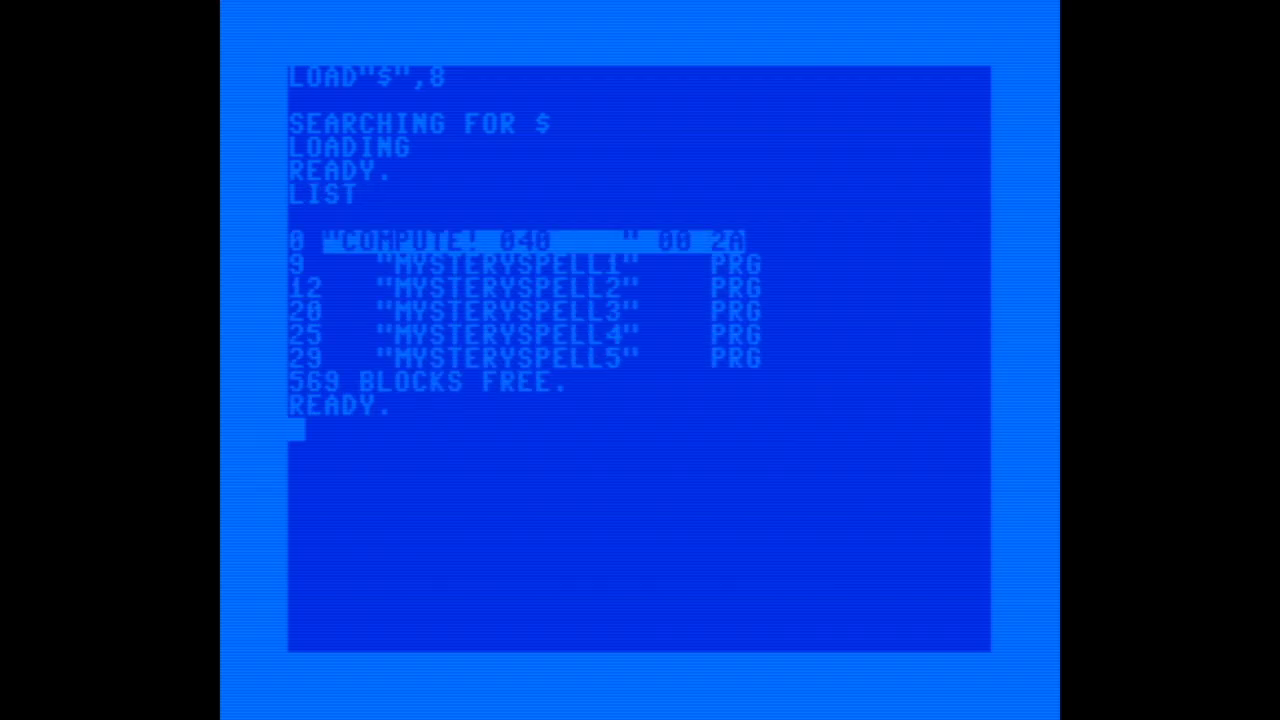
- Load MYSTERYSPELL5 from drive 8 and LIST it through line 2890
{"action": "type", "text": "LOAD\""}
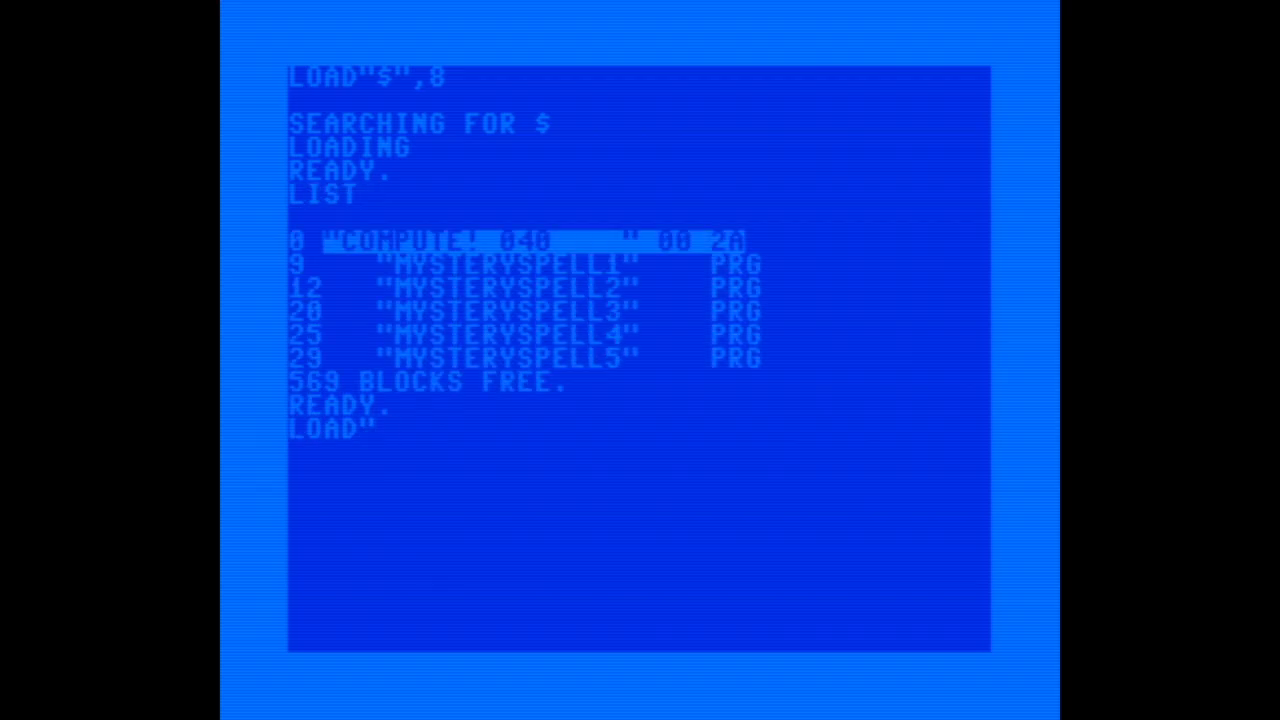
{"action": "type", "text": "MYSTERYA"}
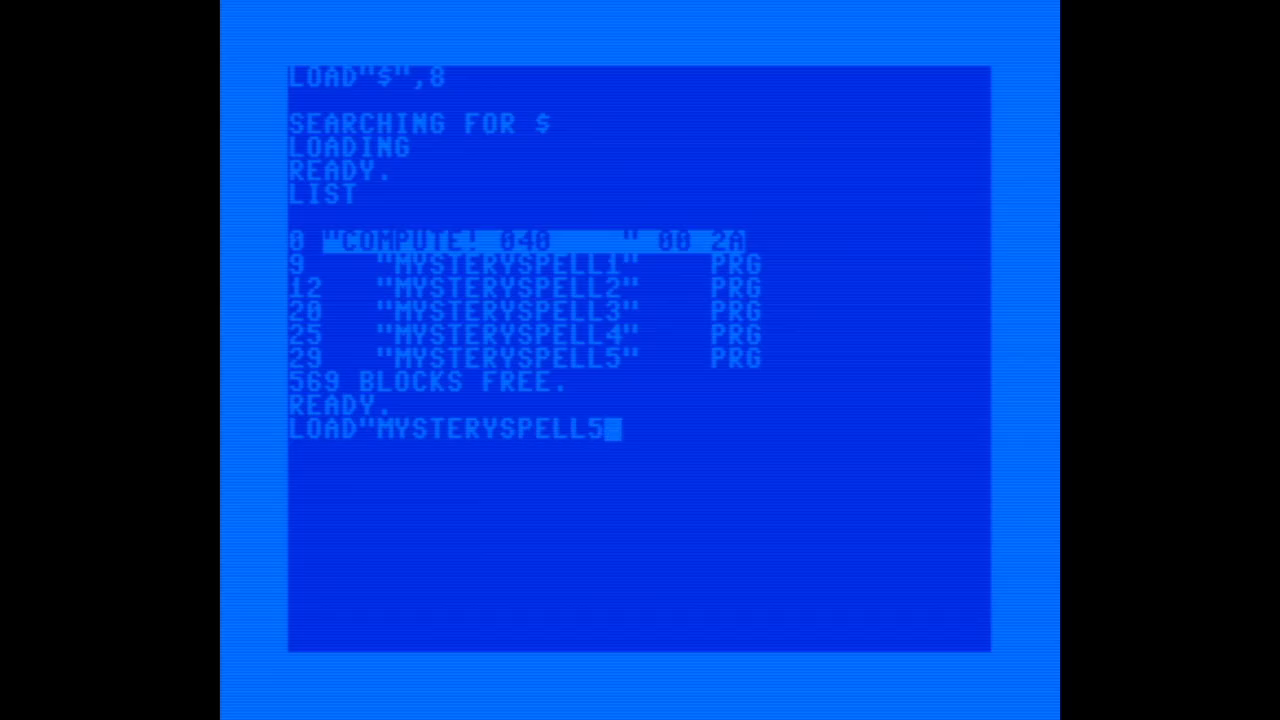
{"action": "key", "text": "Return"}
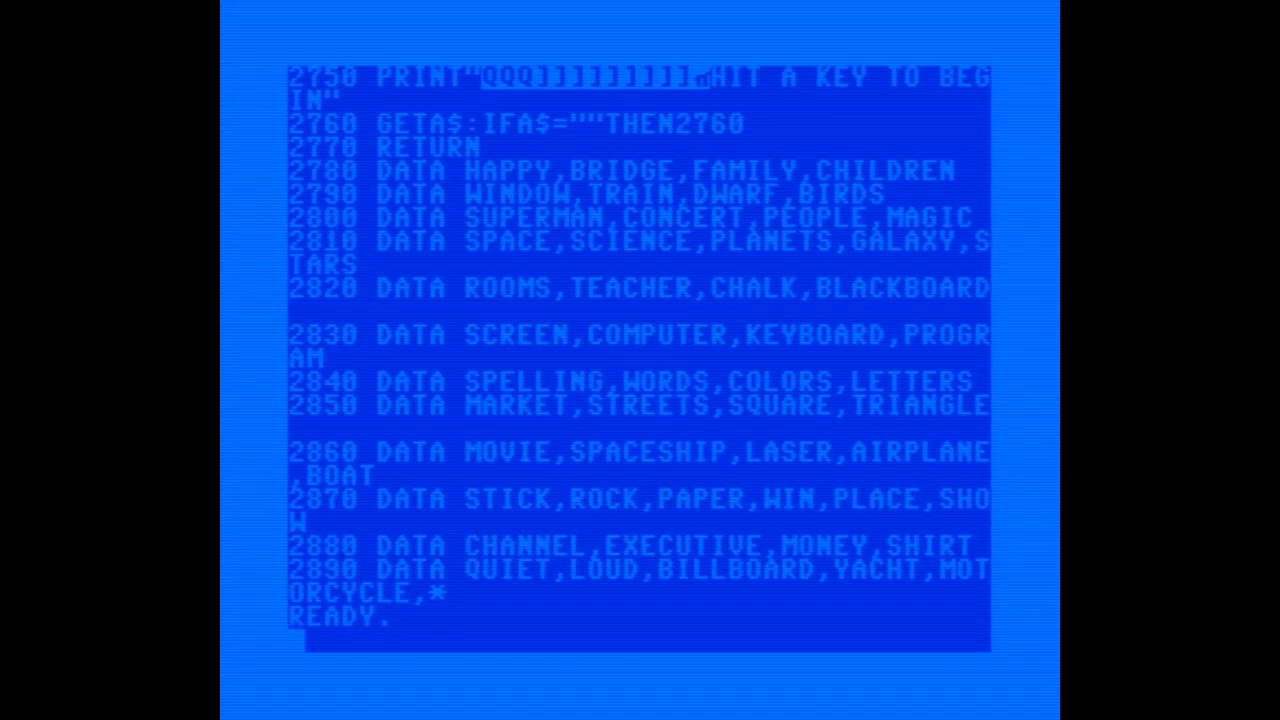
- RUN MYSTERYSPELL5 to draw the house and trees until the syntax error in 1330
{"action": "type", "text": "RUN"}
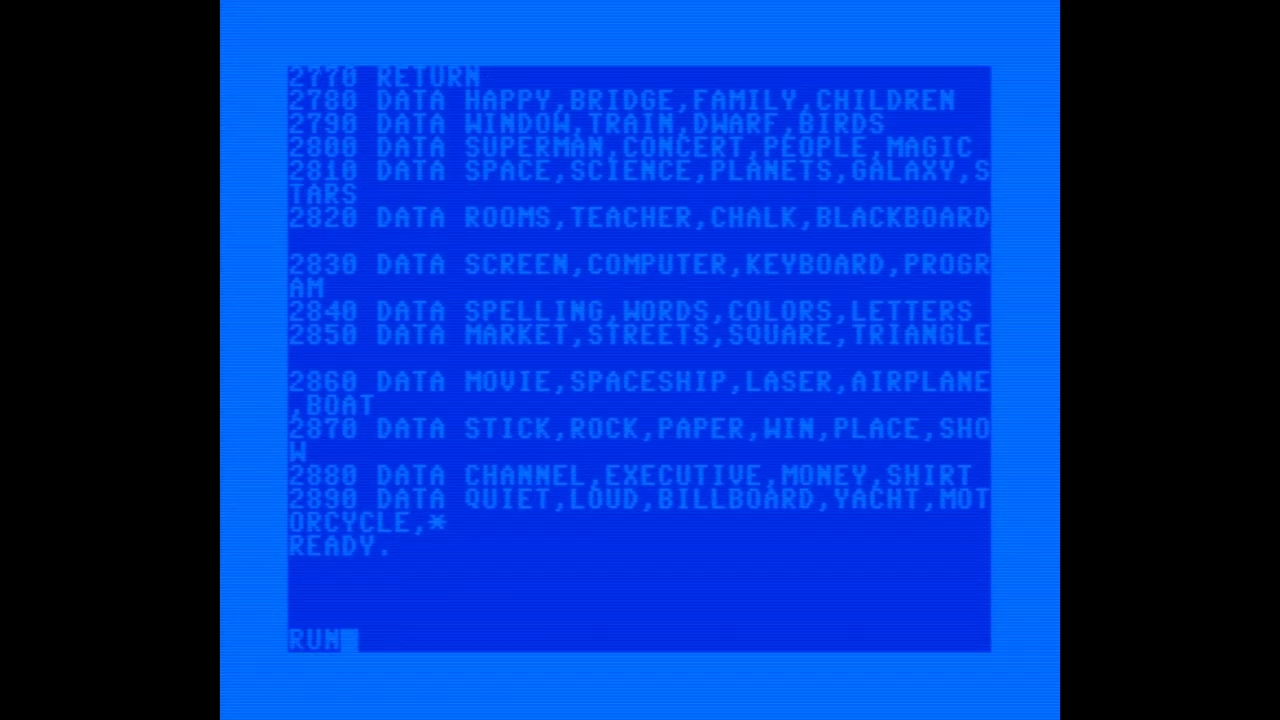
{"action": "key", "text": "Return"}
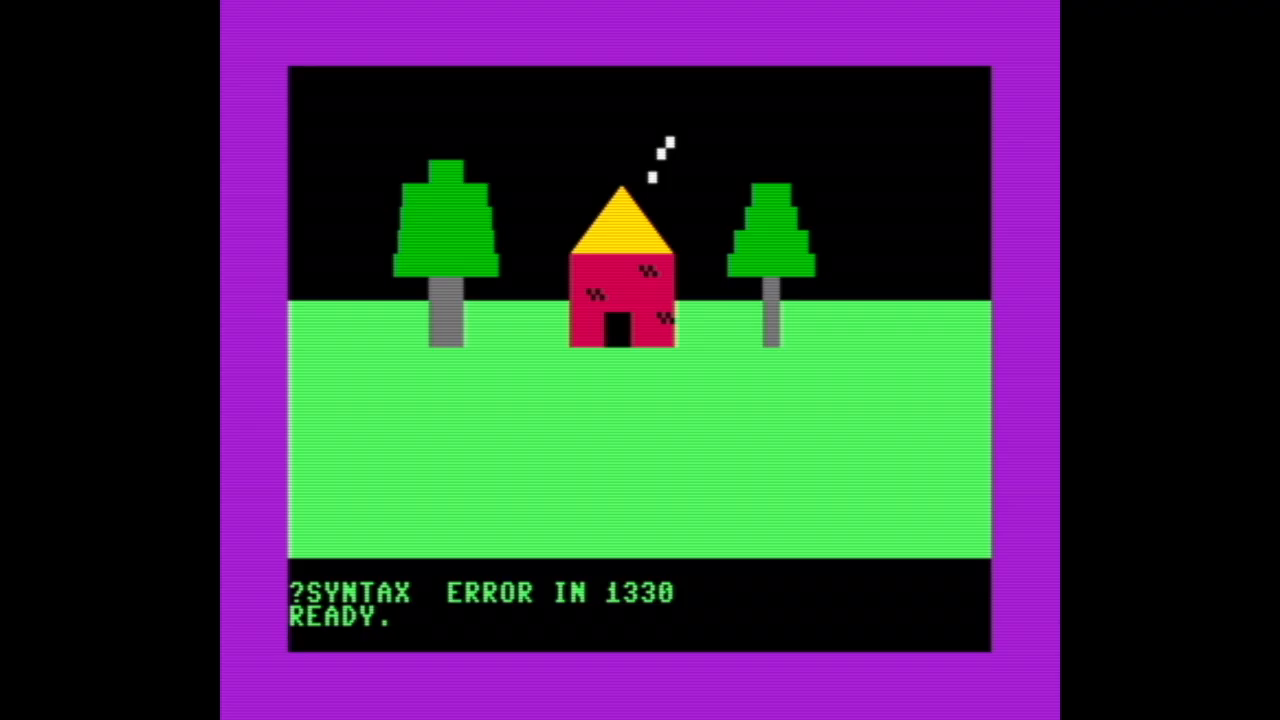
- List line 1330, the FOR loop poking screen and color memory
{"action": "type", "text": "LIST"}
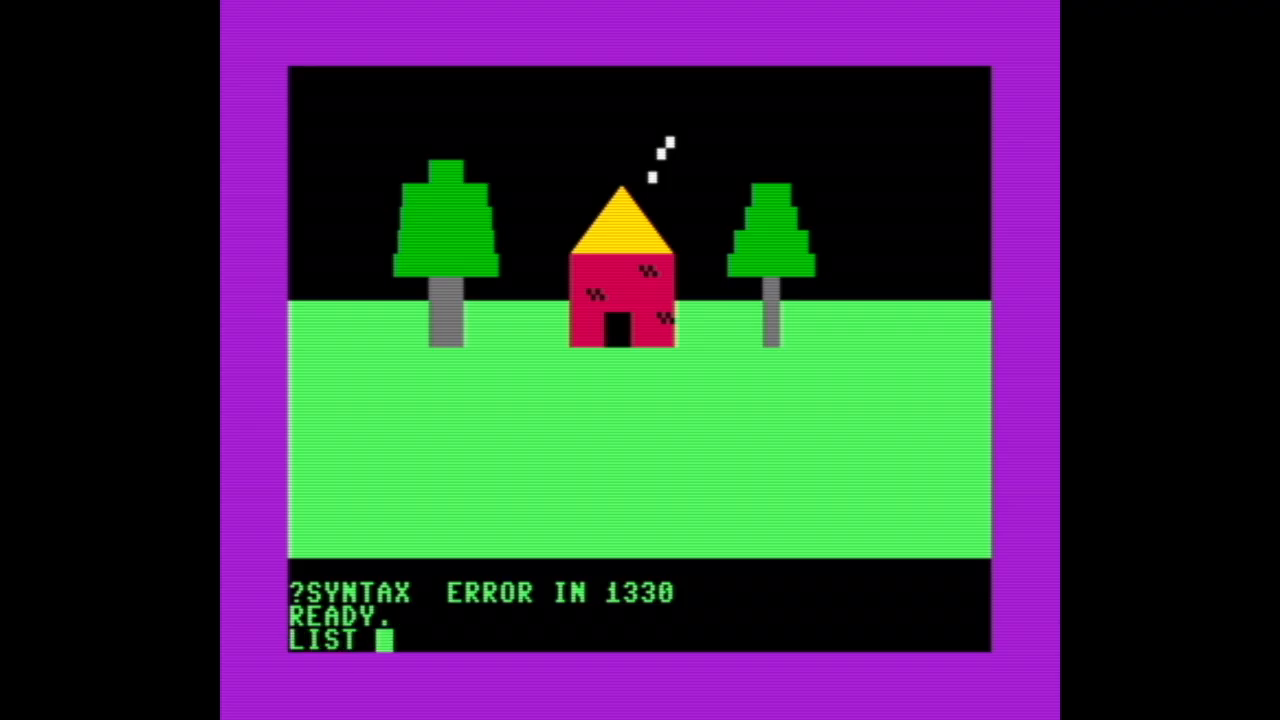
{"action": "key", "text": "Return"}
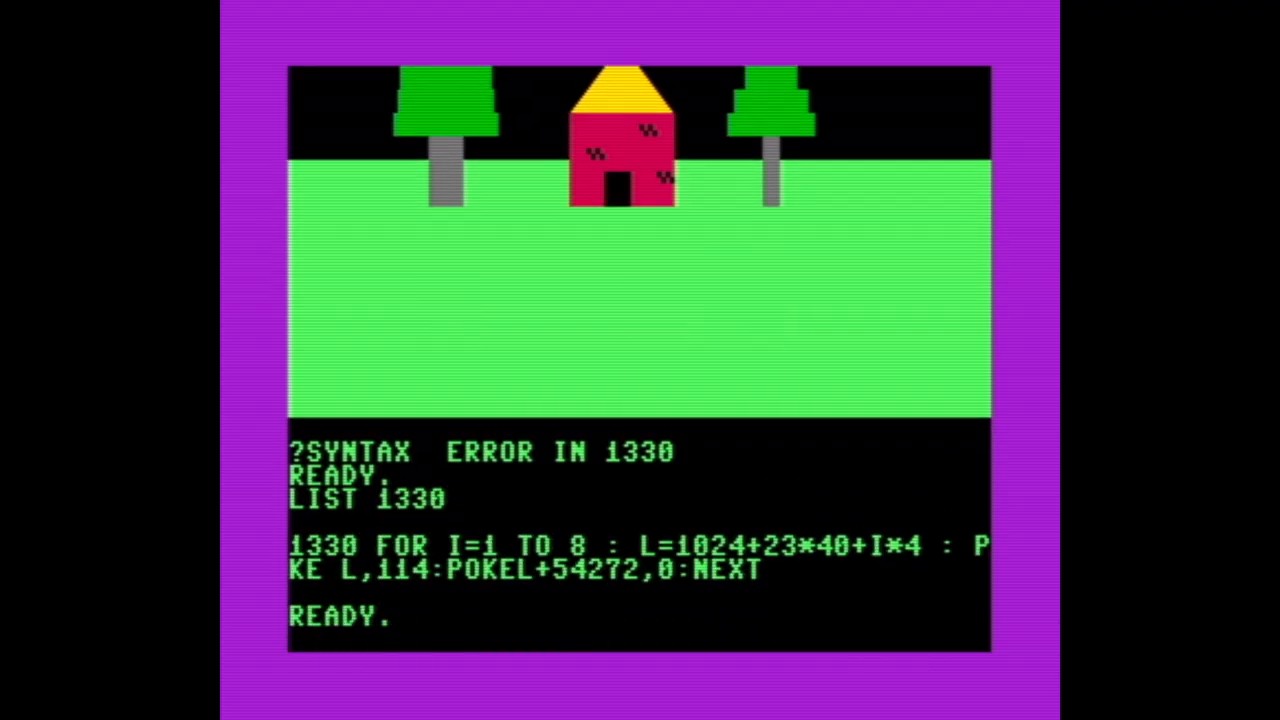